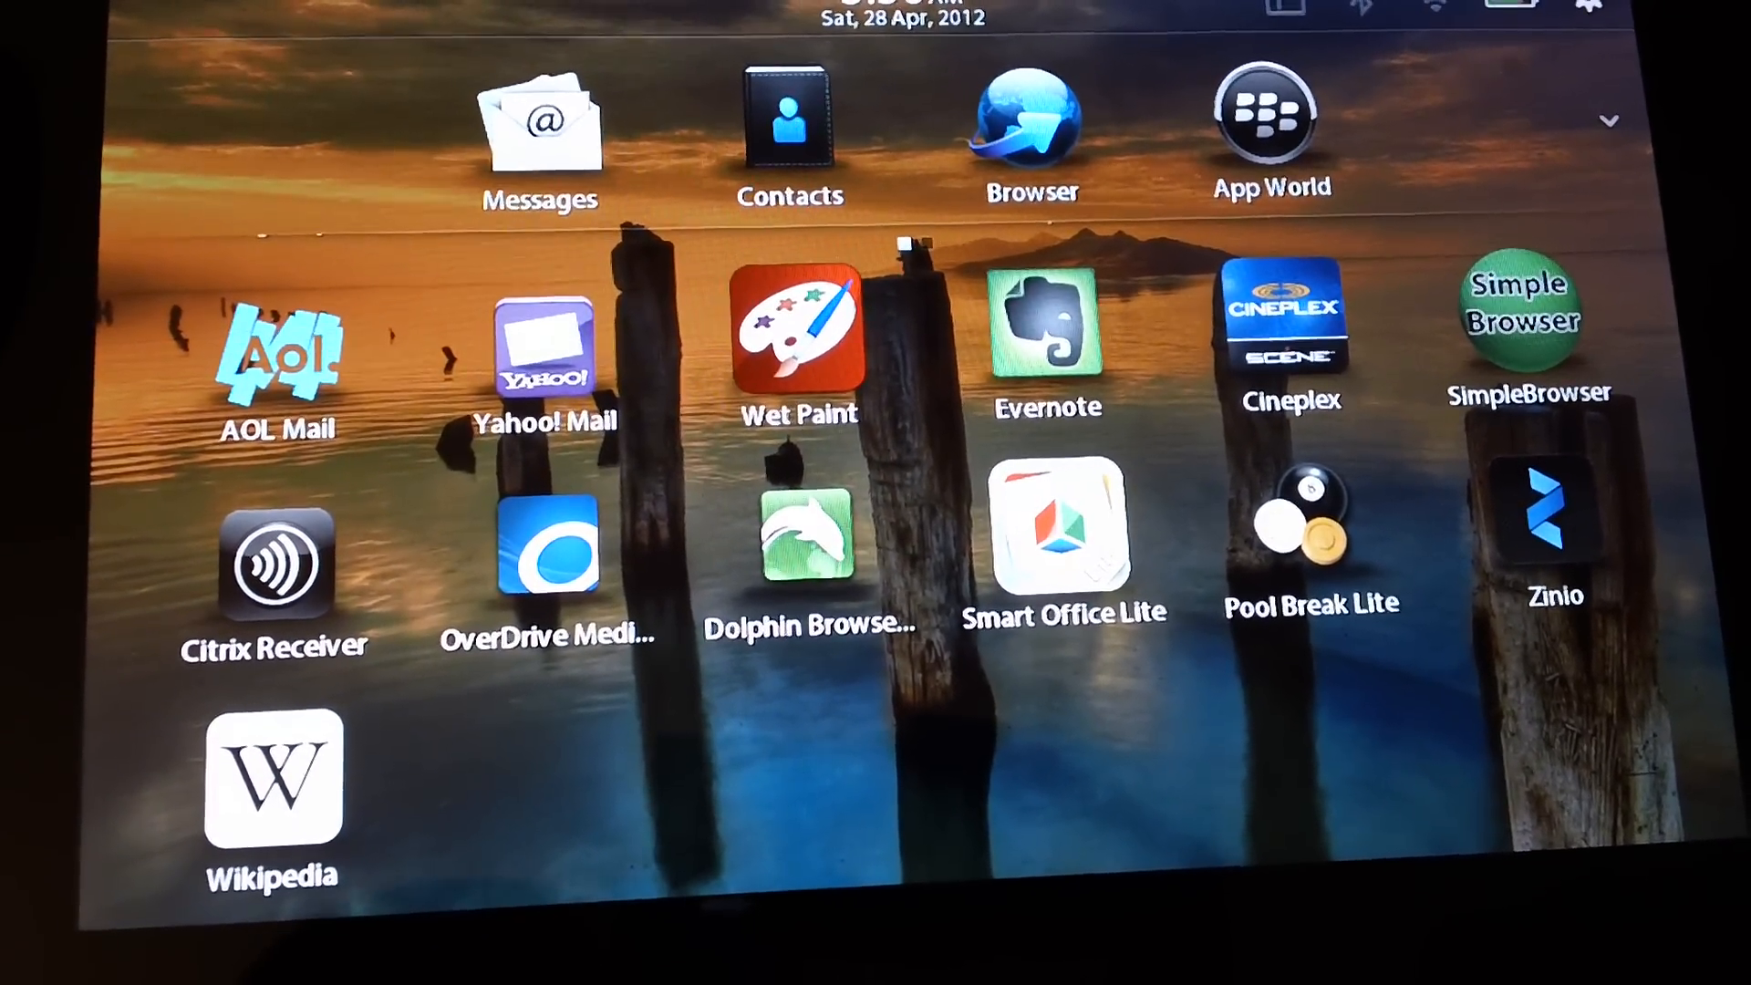
Launch the Dolphin Browser HD app from the PlayBook home screen.
click(810, 534)
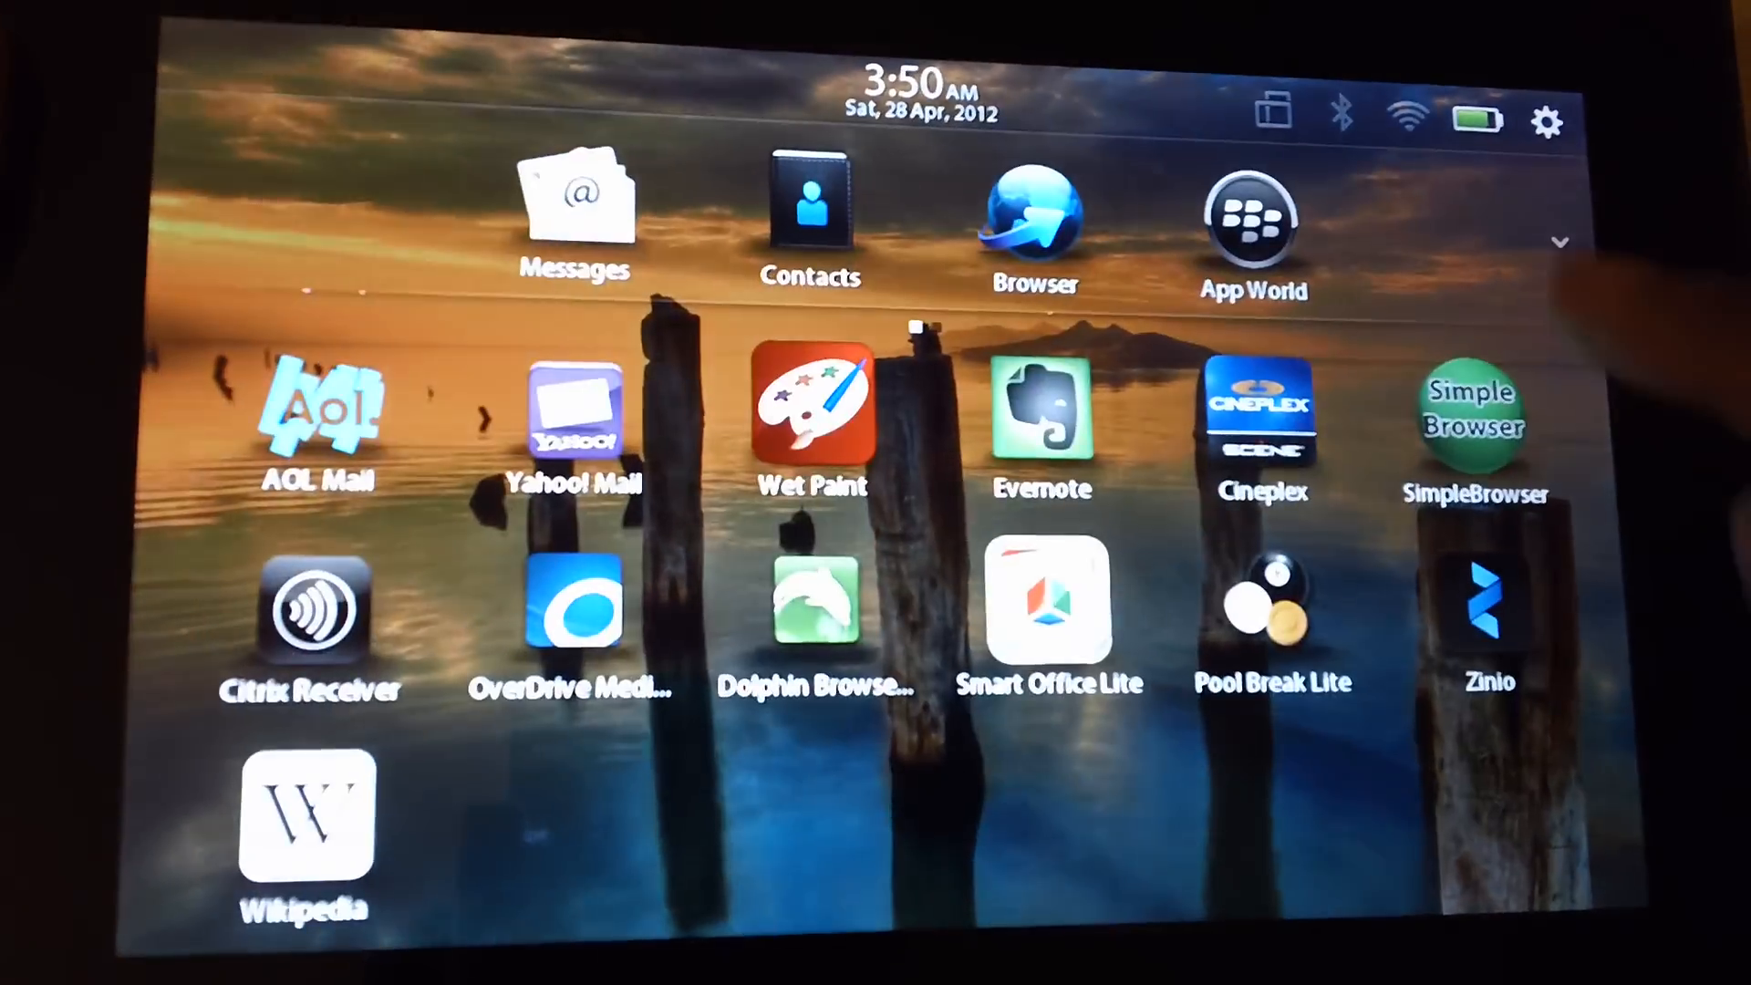
click(813, 604)
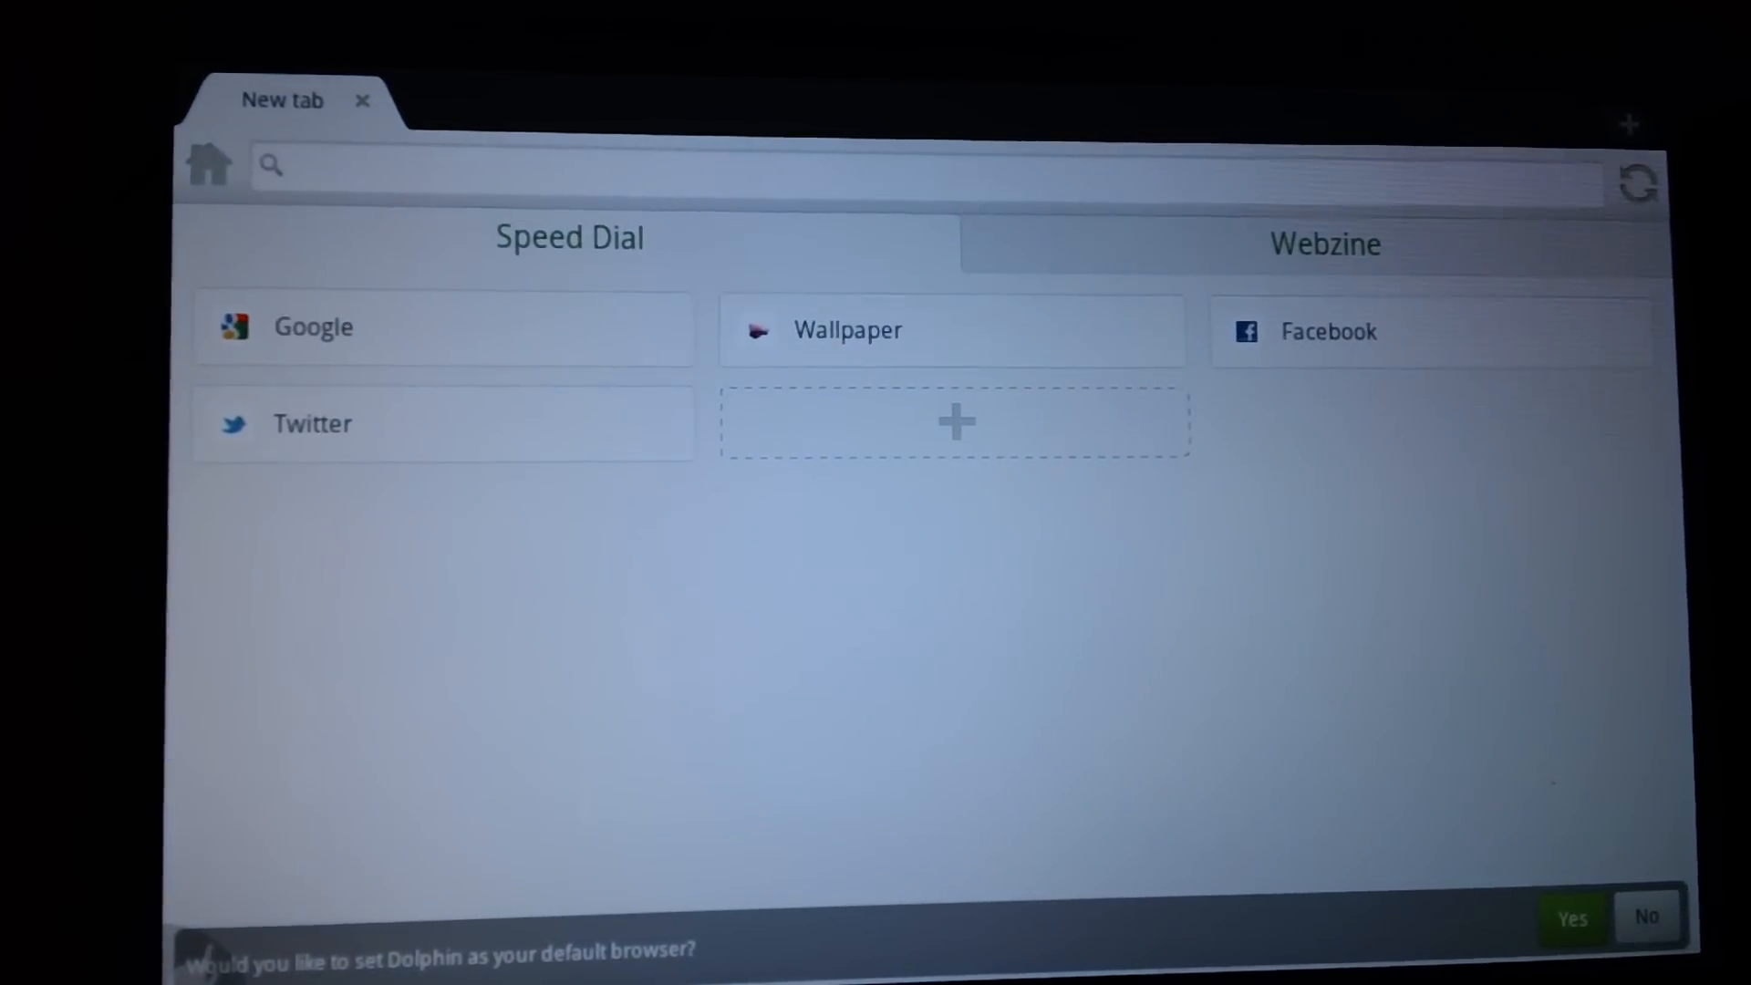
Answer No to setting Dolphin as the default browser and leave the browser.
click(312, 327)
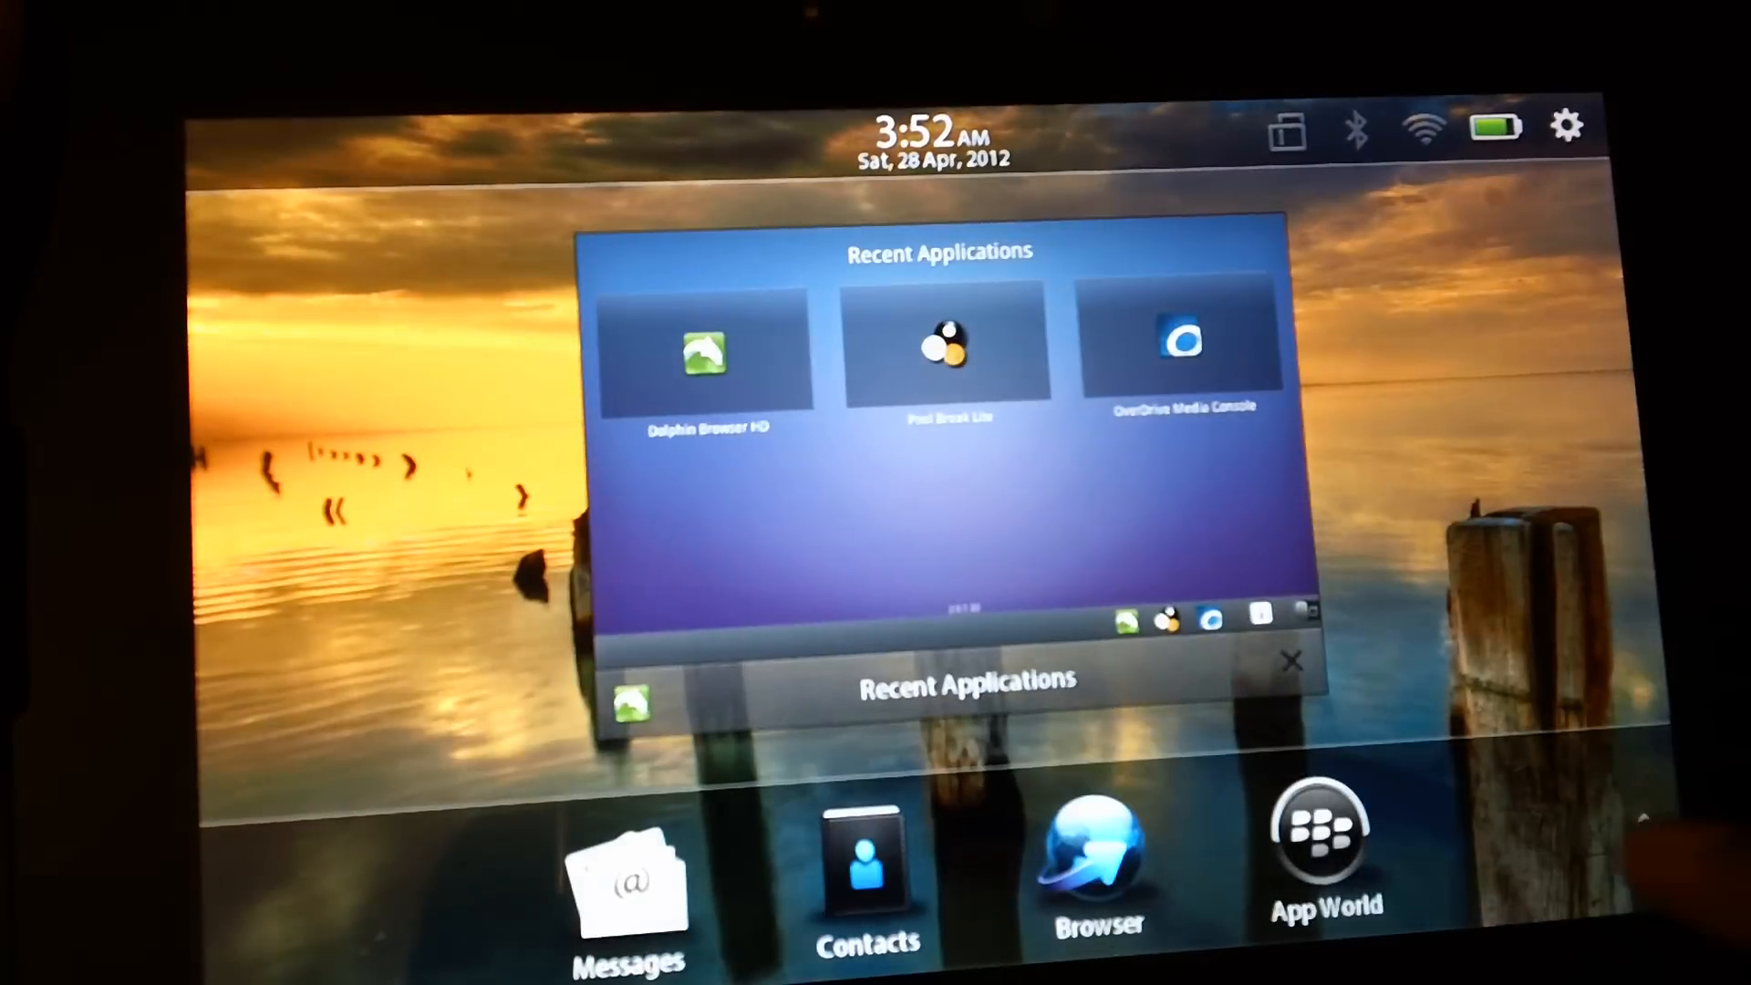
Close the Recent Applications card to return to the full home-screen app grid.
click(1295, 661)
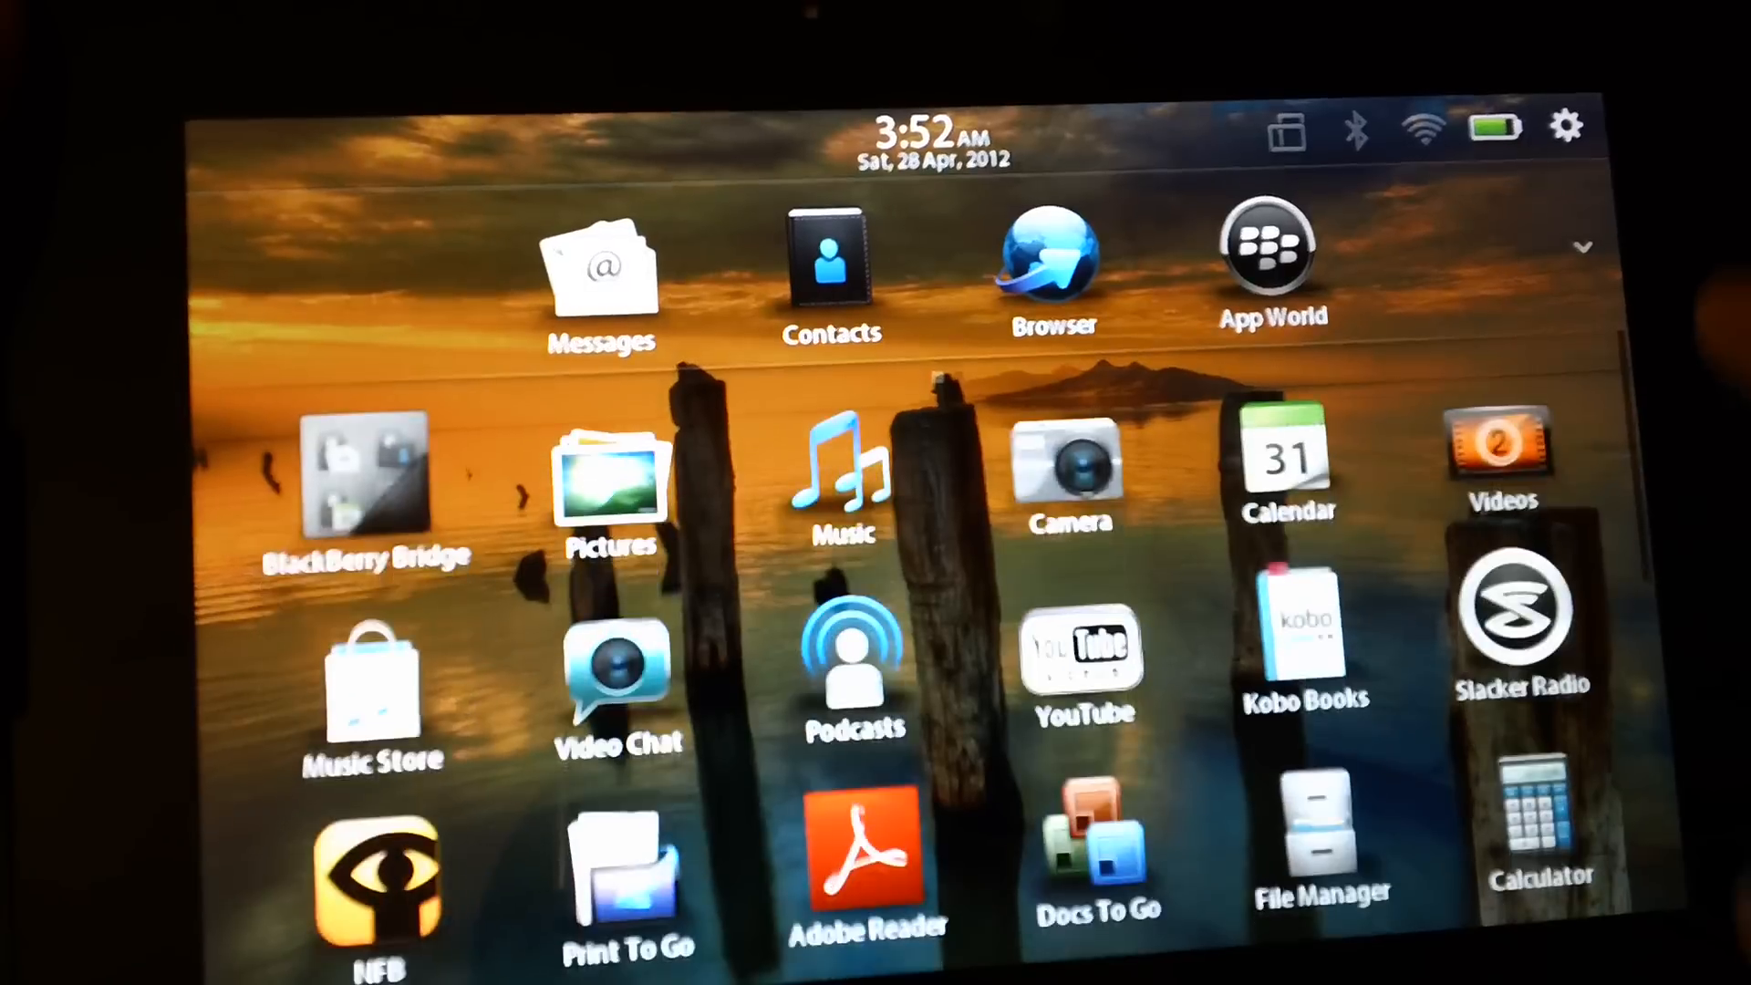